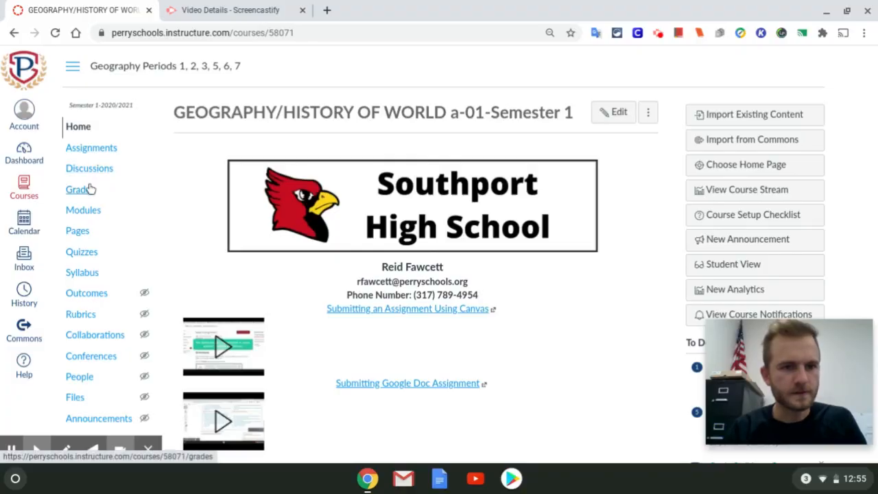
Open the Dominican Republic Severe Hunger assignment from the Week 12 module
{"action": "left_click", "coordinate": [83, 210]}
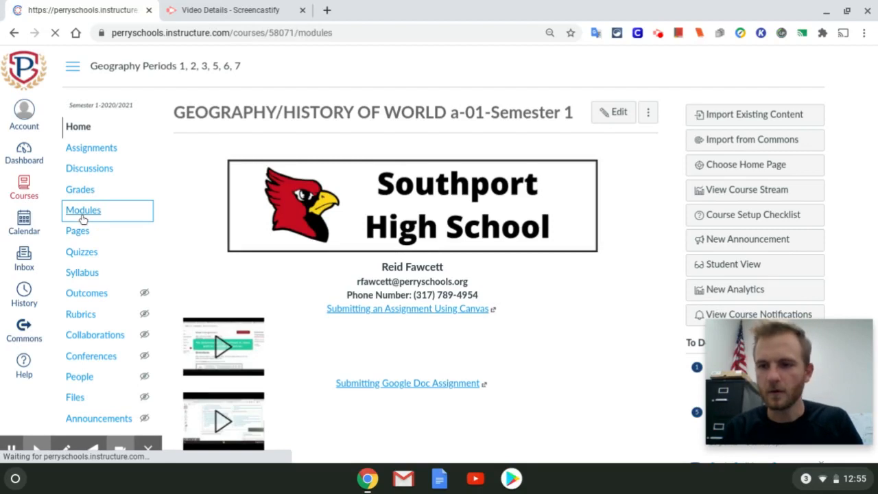
{"action": "left_click", "coordinate": [82, 210]}
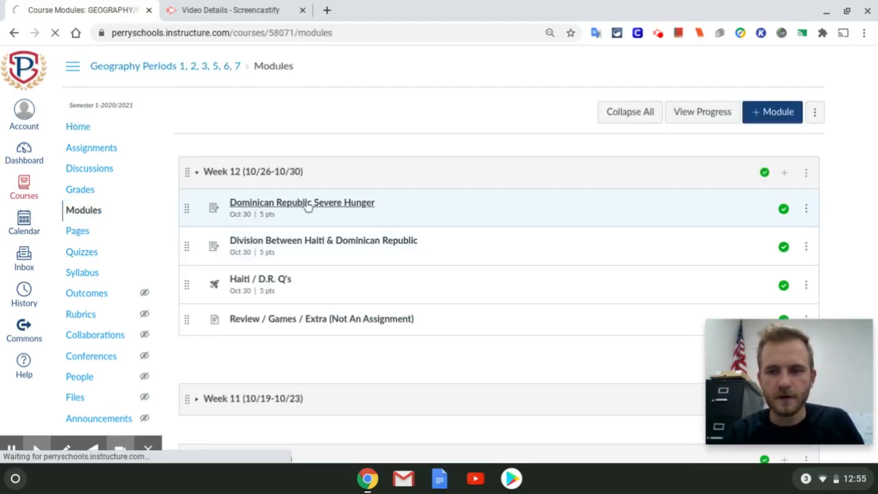
{"action": "left_click", "coordinate": [301, 203]}
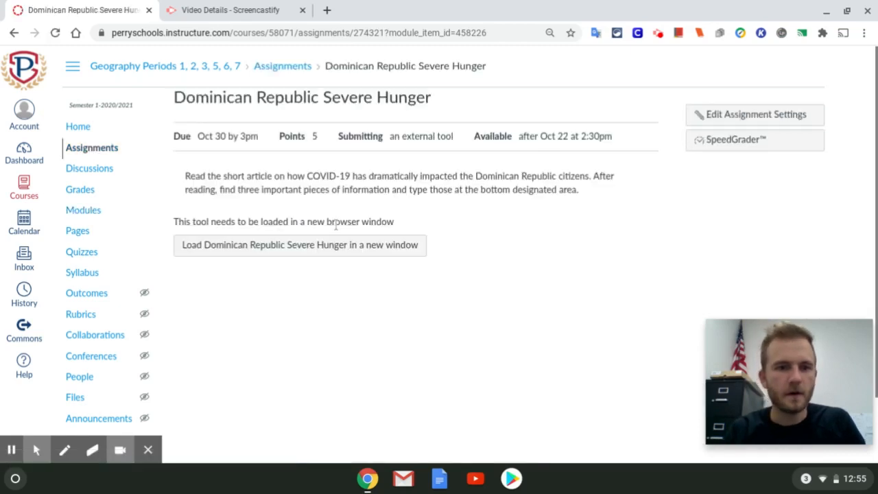
Load the DR Severe Hunger document in a new window and read down to Important Information
{"action": "left_click", "coordinate": [299, 245]}
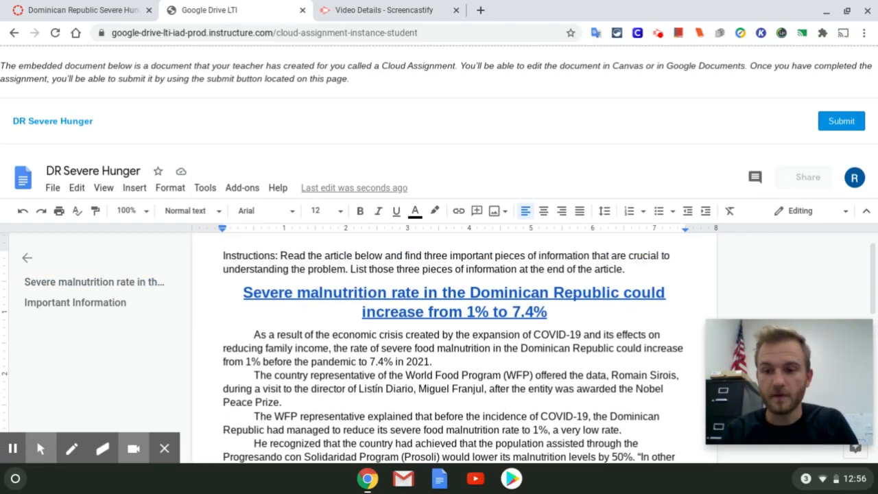
{"action": "scroll", "scroll_direction": "down", "scroll_amount": 3}
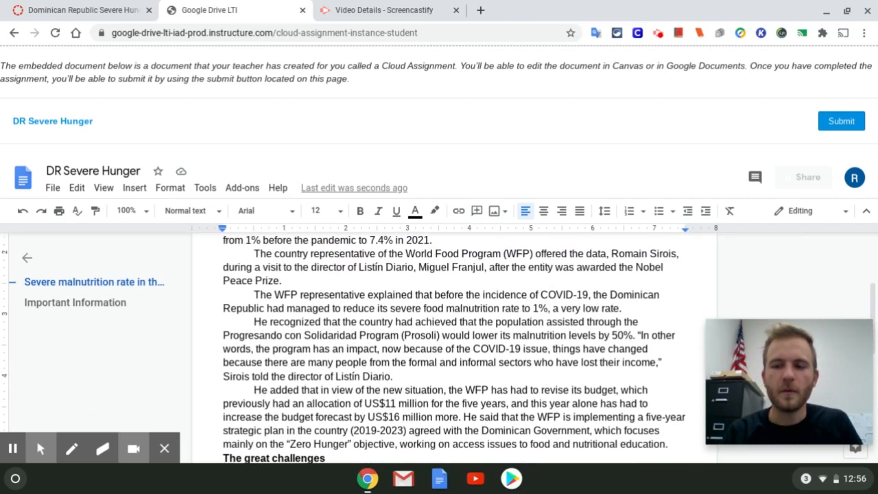
{"action": "scroll", "scroll_direction": "down", "scroll_amount": 3}
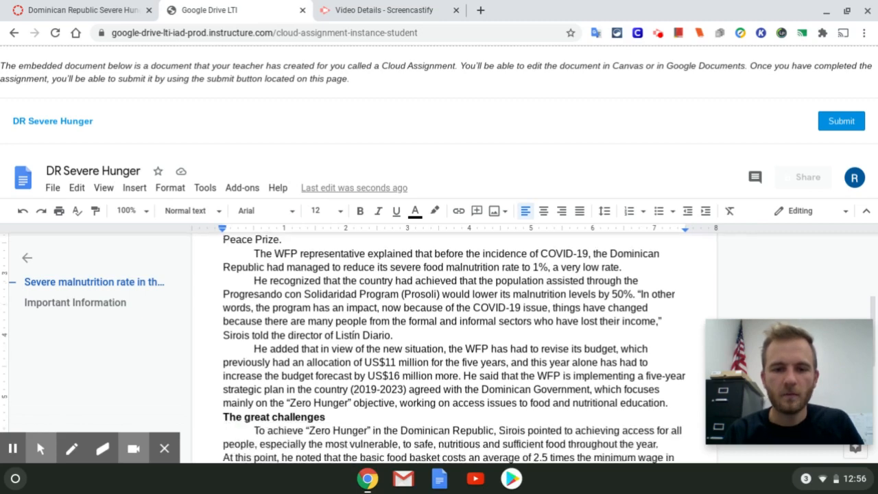
{"action": "scroll", "scroll_direction": "down", "scroll_amount": 3}
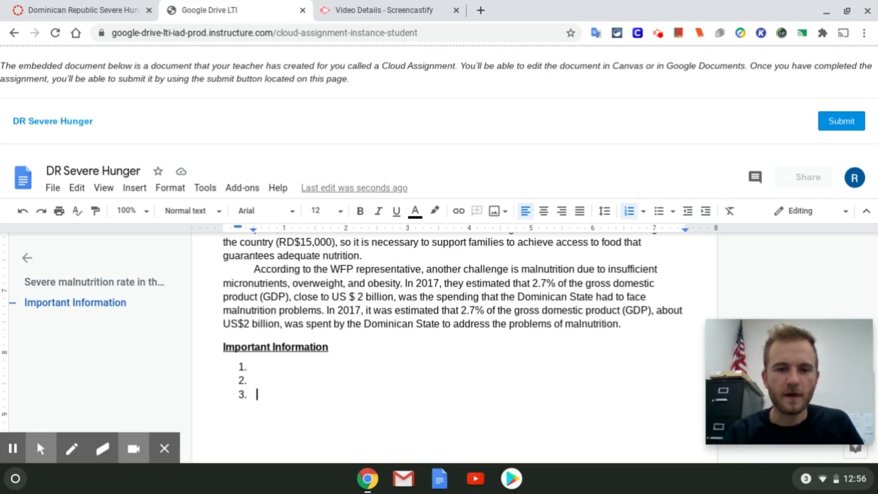
{"action": "scroll", "scroll_direction": "down", "scroll_amount": 3}
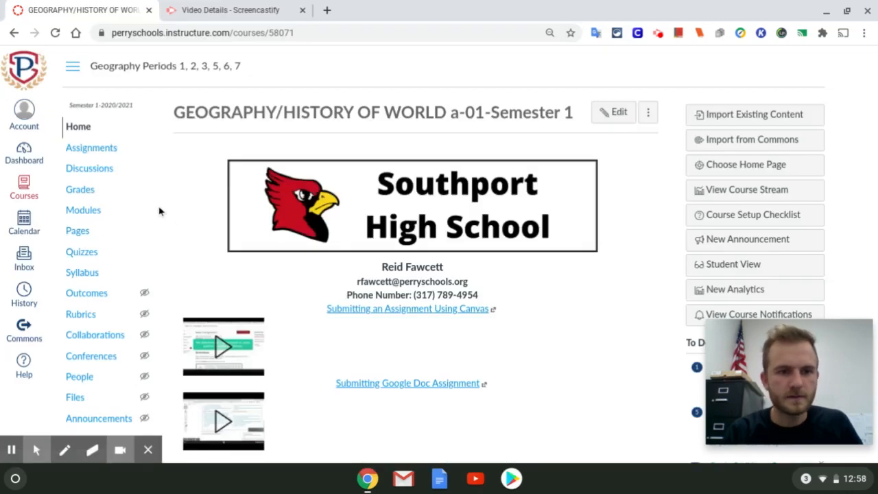
Open the Division Between Haiti & Dominican Republic assignment from Week 12
{"action": "left_click", "coordinate": [82, 210]}
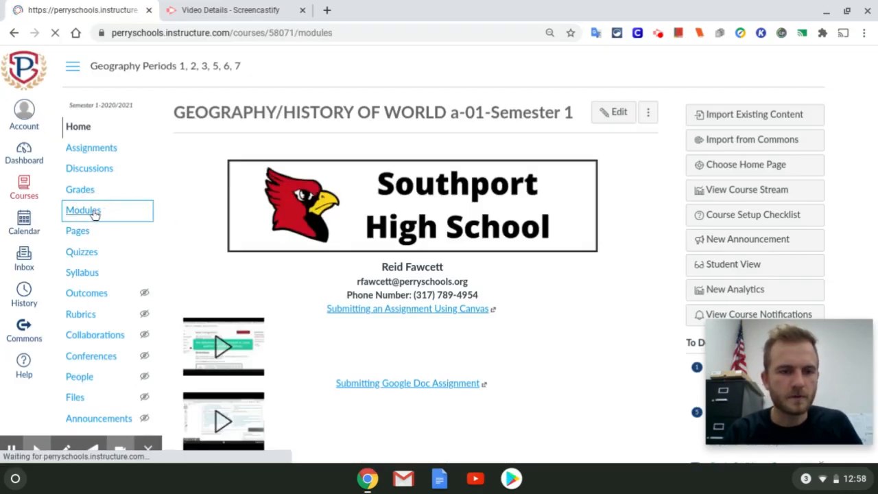
{"action": "left_click", "coordinate": [83, 210]}
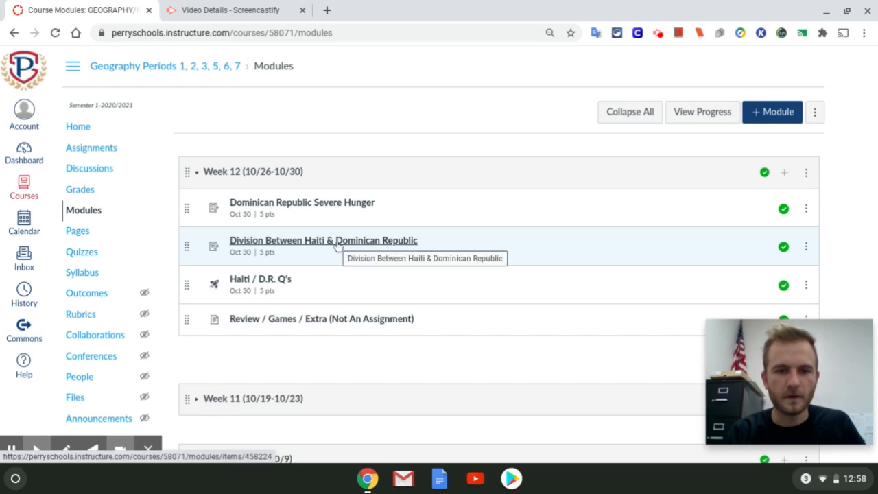
{"action": "left_click", "coordinate": [323, 240]}
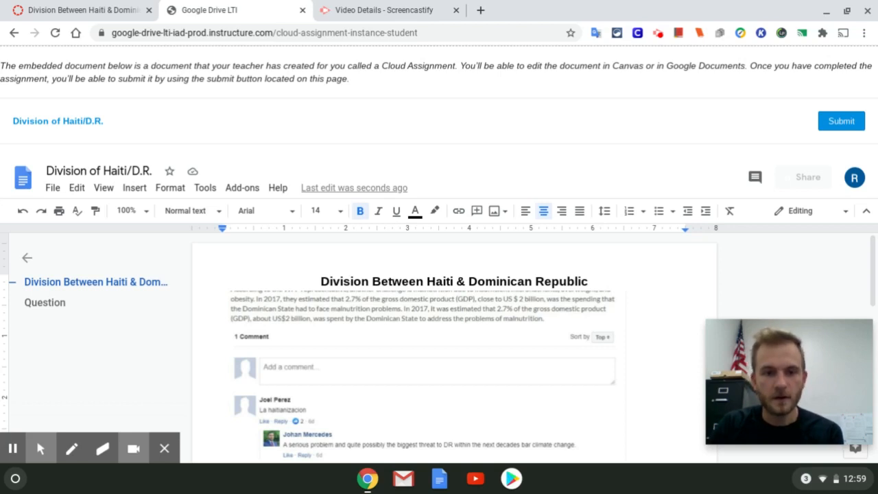
Read the Division of Haiti/D.R. document down to its two questions on hunger blamed on Haitians
{"action": "scroll", "scroll_direction": "down", "scroll_amount": 3}
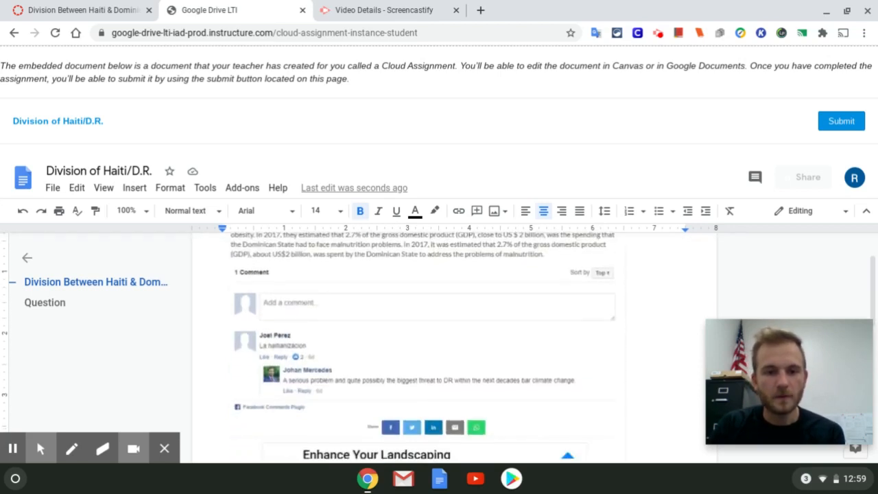
{"action": "mouse_move", "coordinate": [351, 409]}
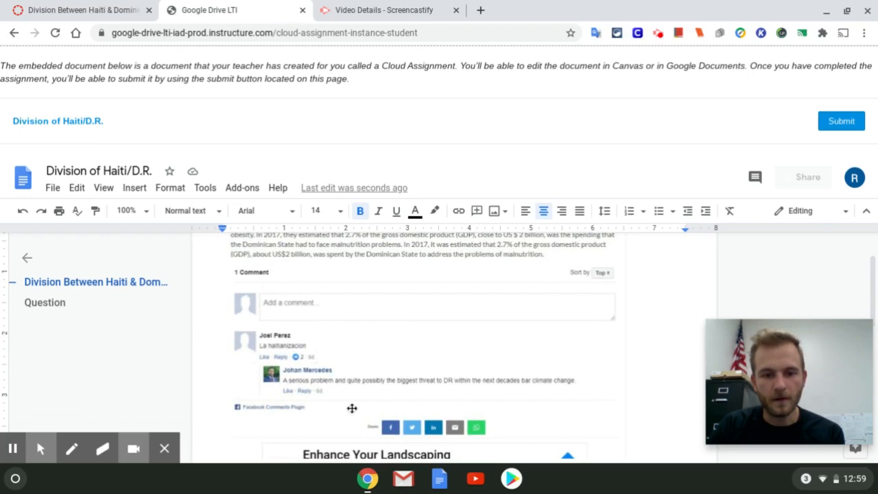
{"action": "scroll", "scroll_direction": "down", "scroll_amount": 3}
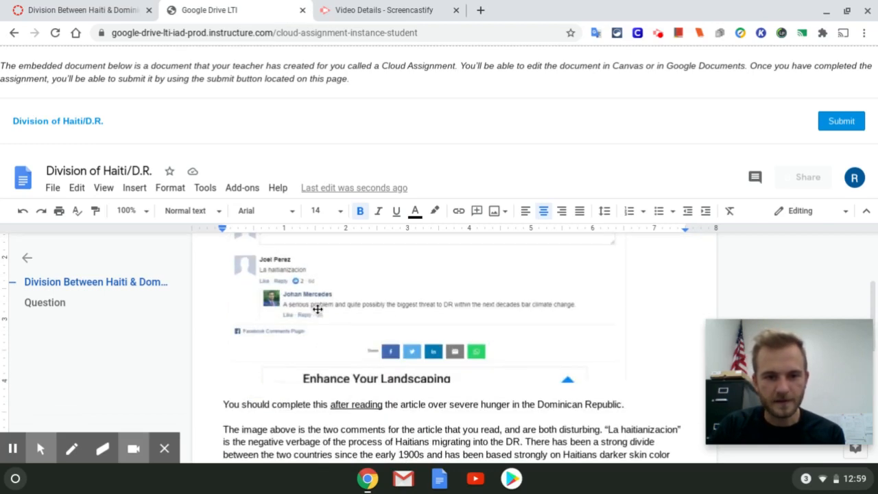
{"action": "mouse_move", "coordinate": [343, 321]}
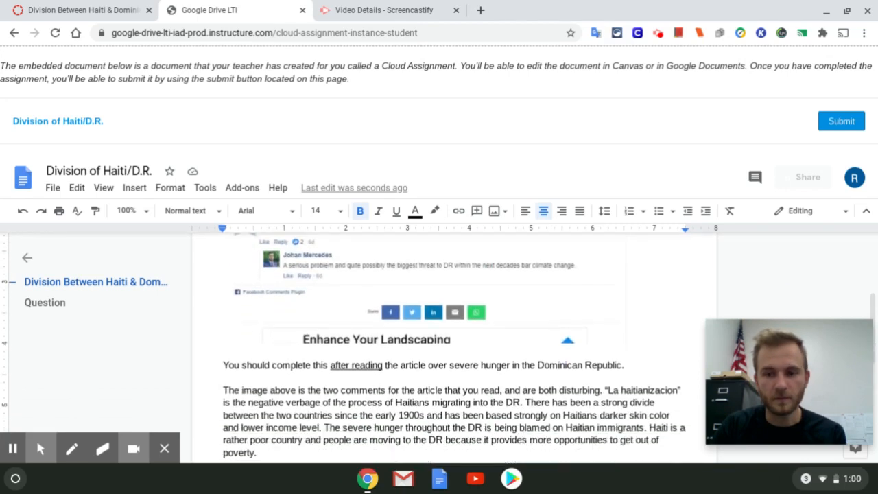
{"action": "scroll", "scroll_direction": "down", "scroll_amount": 3}
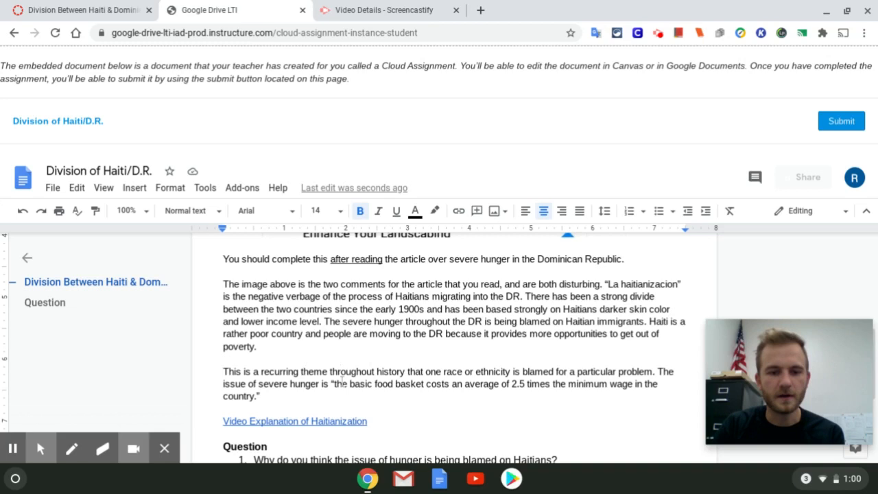
{"action": "scroll", "scroll_direction": "down", "scroll_amount": 3}
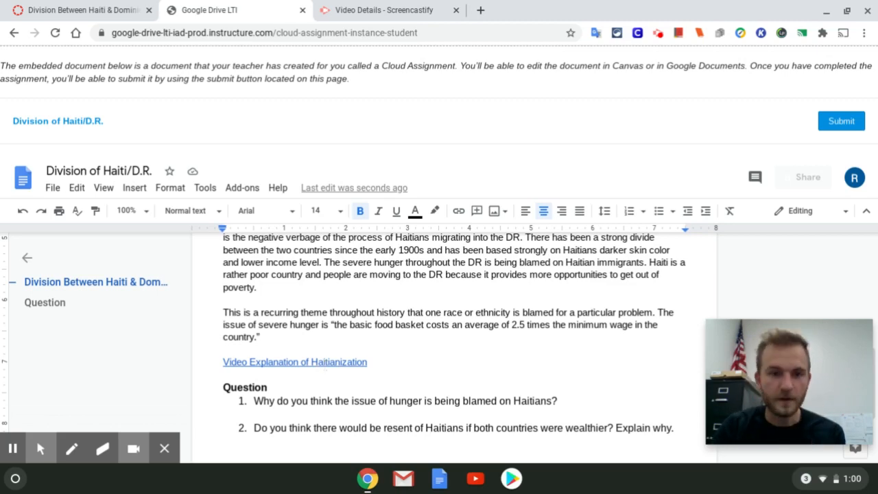
{"action": "scroll", "scroll_direction": "down", "scroll_amount": 3}
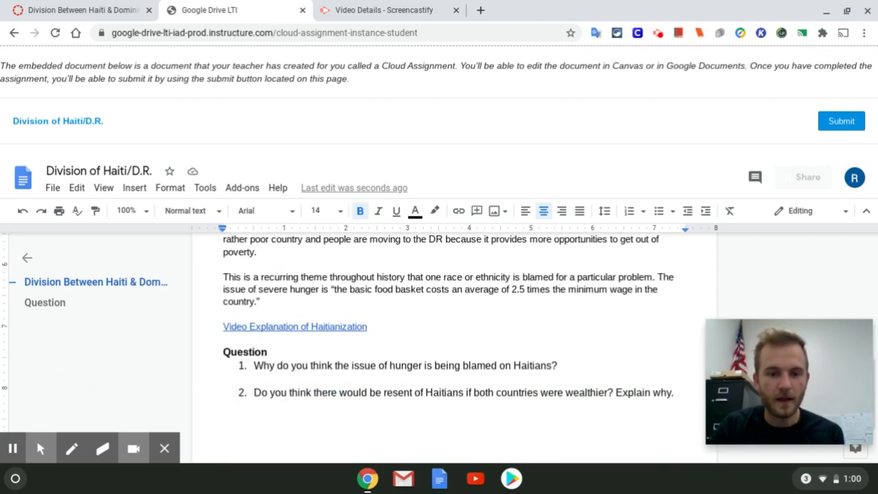
{"action": "scroll", "scroll_direction": "down", "scroll_amount": 3}
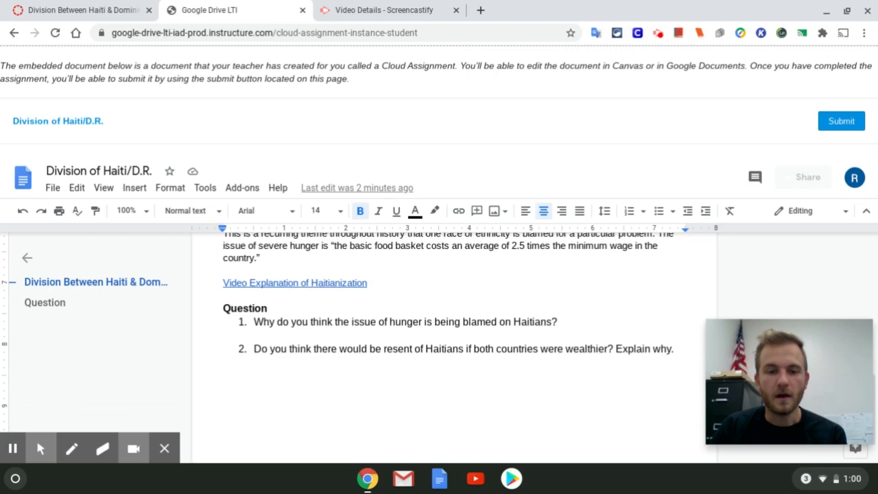
{"action": "mouse_move", "coordinate": [12, 447]}
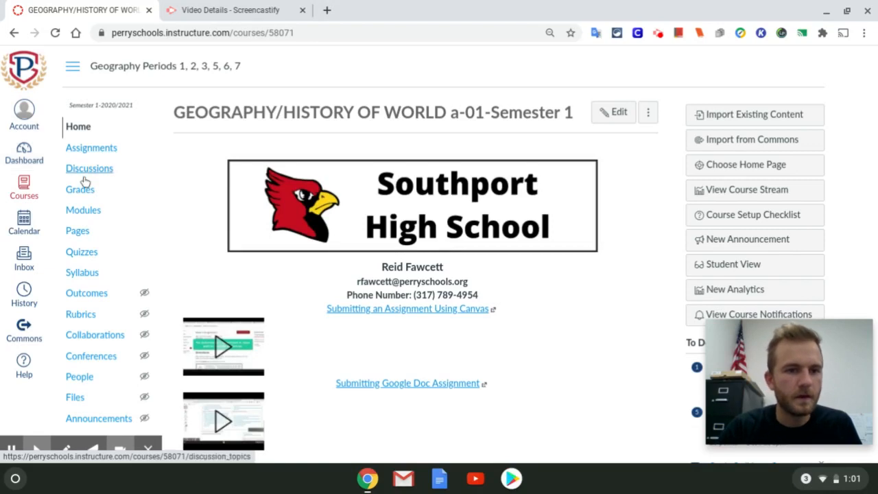
Open the Haiti / D.R. Q's survey from the Week 12 module
{"action": "left_click", "coordinate": [82, 210]}
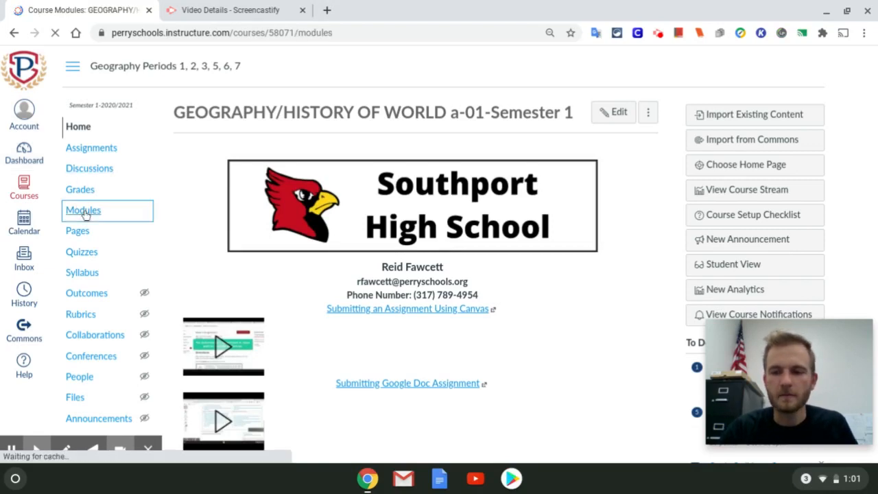
{"action": "left_click", "coordinate": [82, 210]}
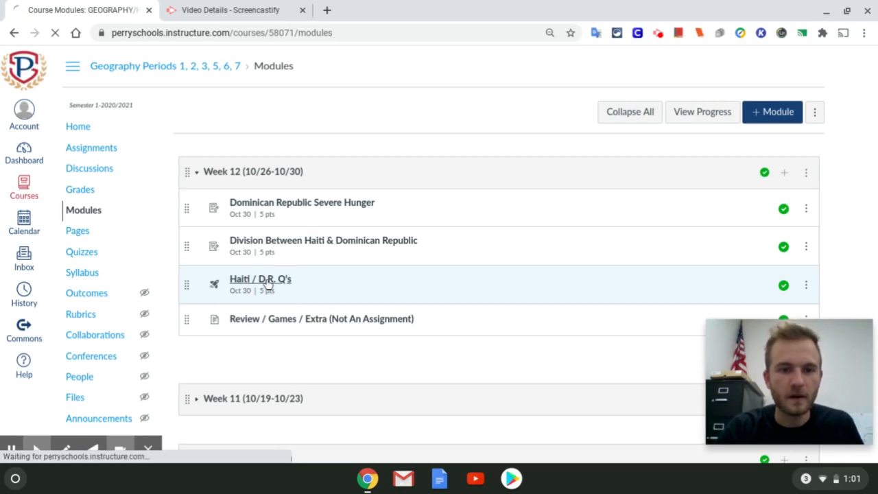
{"action": "left_click", "coordinate": [261, 280]}
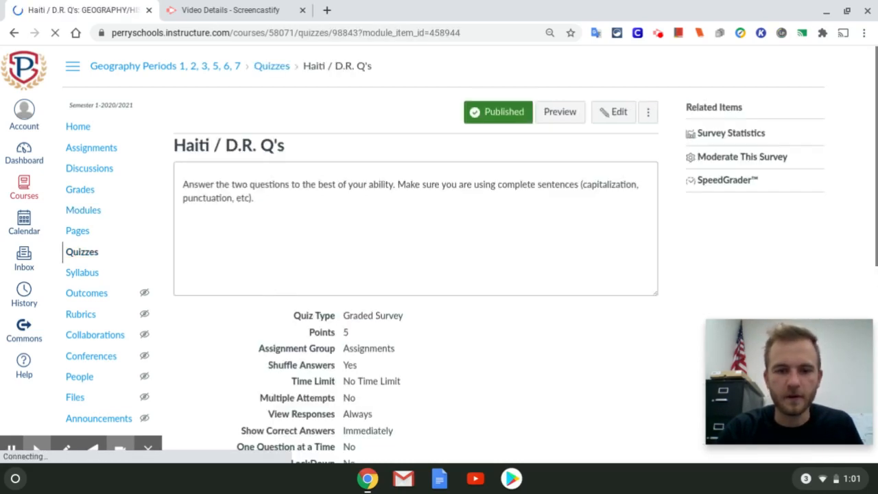
Resume the Haiti / D.R. Q's survey where it was left off
{"action": "scroll", "scroll_direction": "down", "scroll_amount": 3}
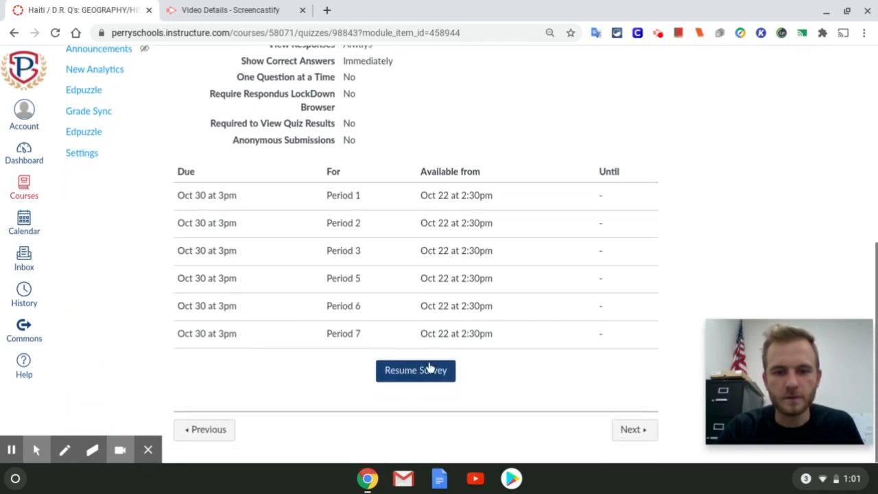
{"action": "left_click", "coordinate": [414, 370]}
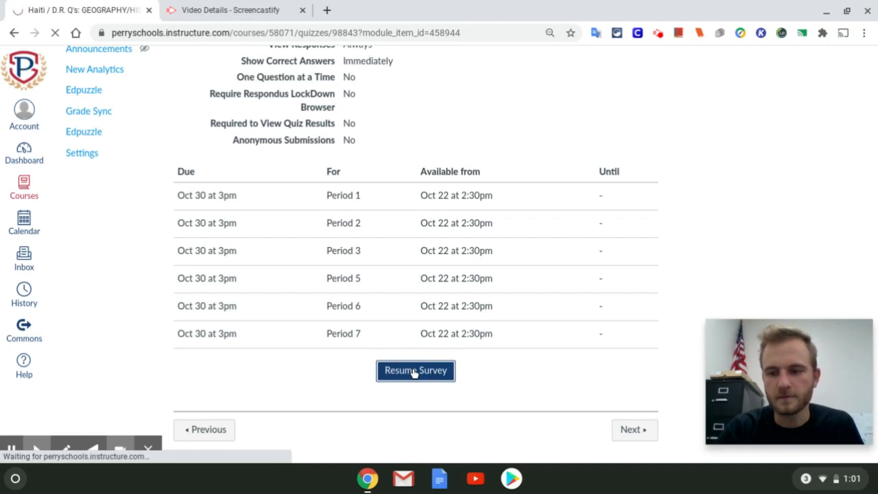
{"action": "left_click", "coordinate": [414, 371]}
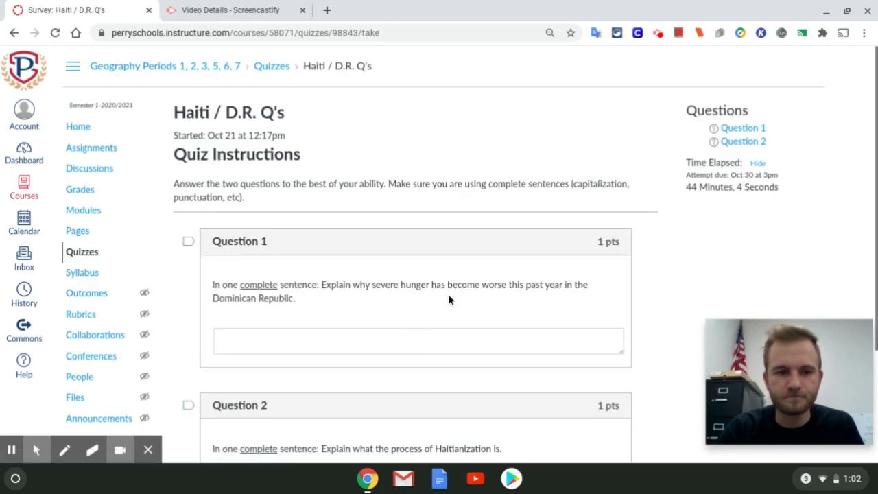
Expand the rich text answer editor for Question 1, still empty at zero words
{"action": "scroll", "scroll_direction": "down", "scroll_amount": 3}
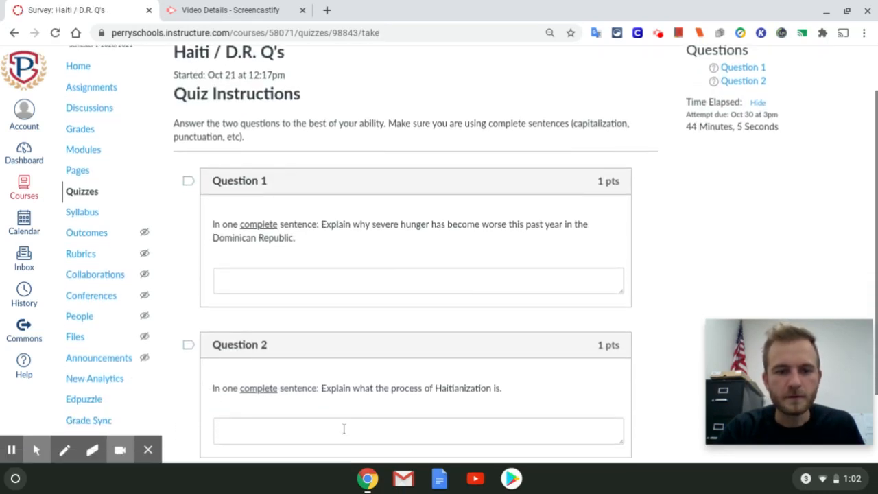
{"action": "left_click", "coordinate": [417, 280]}
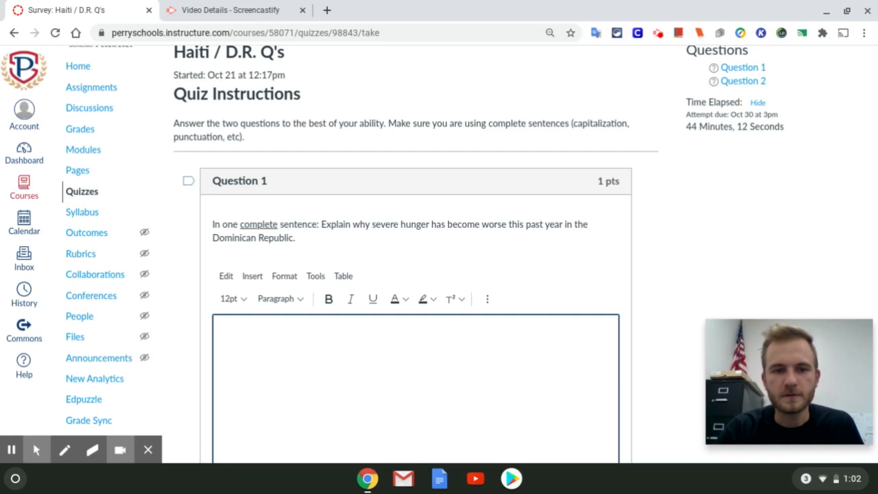
{"action": "mouse_move", "coordinate": [211, 257]}
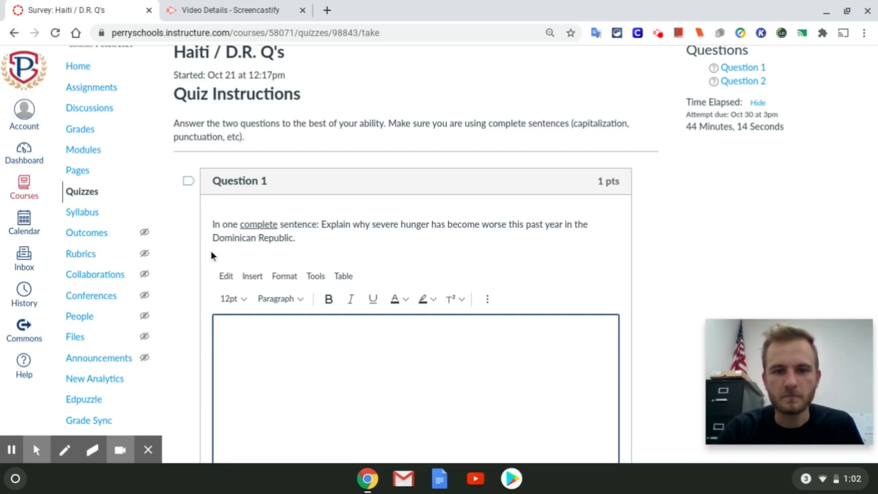
{"action": "scroll", "scroll_direction": "down", "scroll_amount": 3}
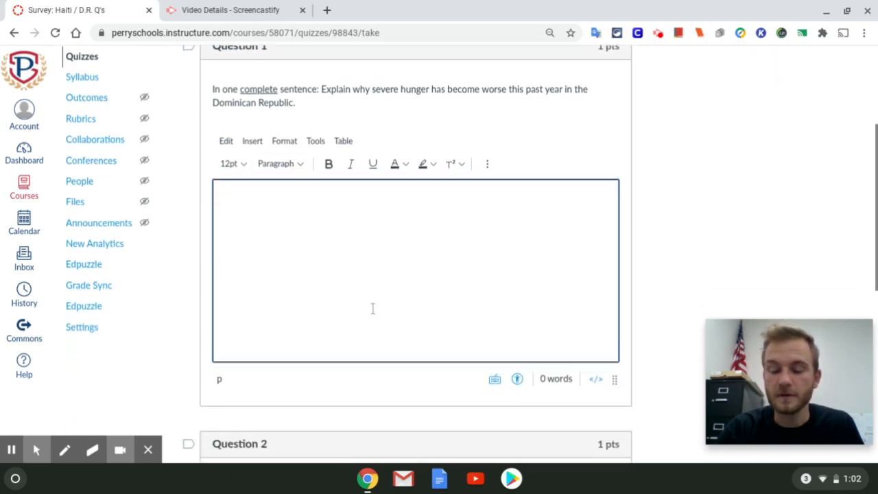
{"action": "mouse_move", "coordinate": [387, 252]}
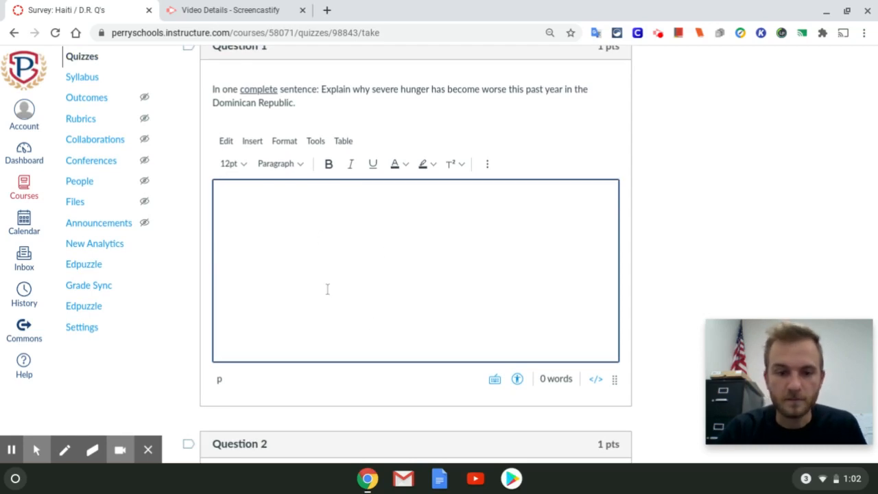
{"action": "scroll", "scroll_direction": "down", "scroll_amount": 3}
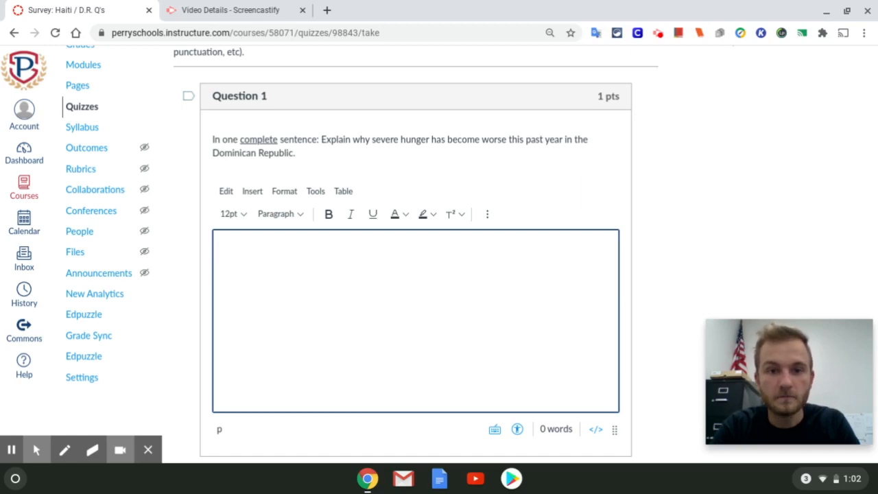
{"action": "type", "text": "S"}
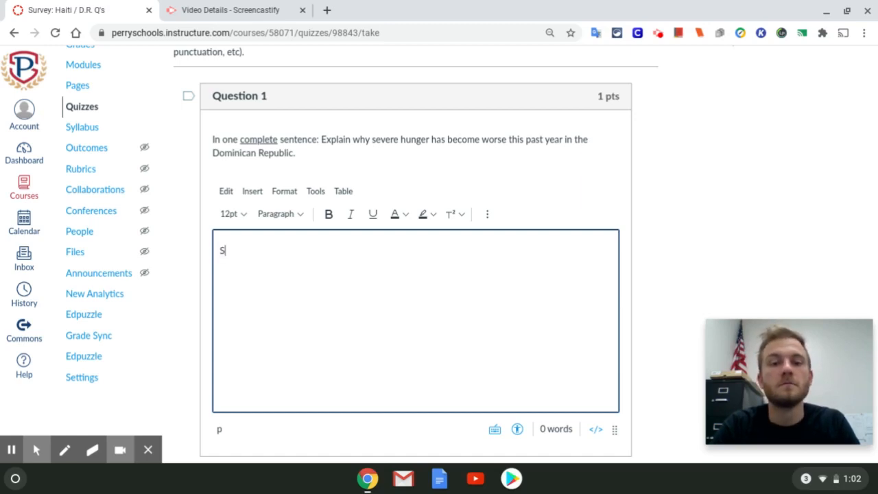
{"action": "type", "text": "Severe hunger has"}
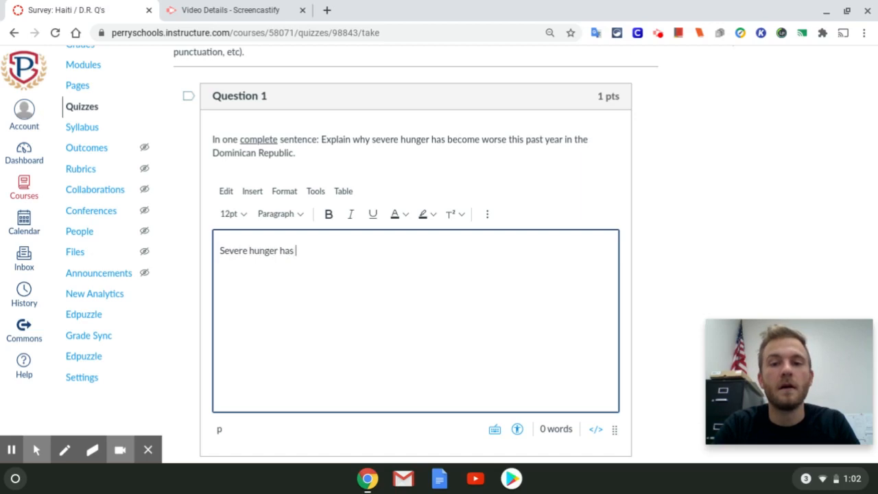
{"action": "type", "text": "become"}
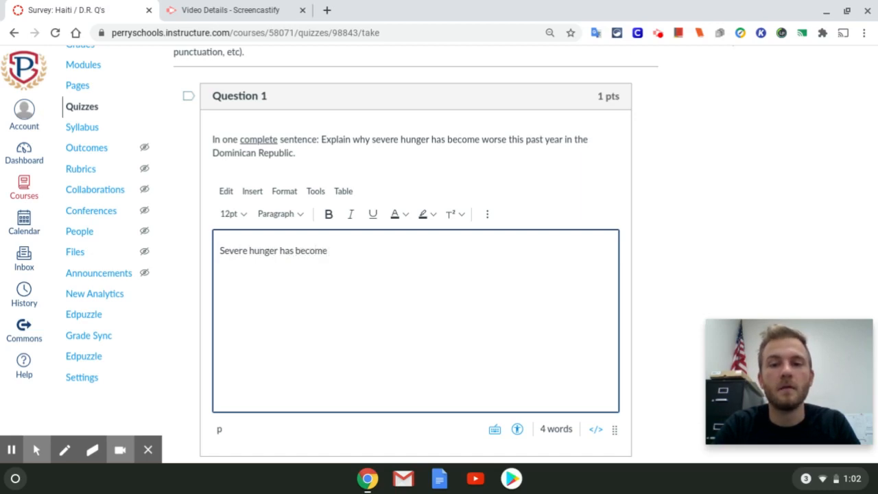
{"action": "type", "text": "worse this past year in the Dominican"}
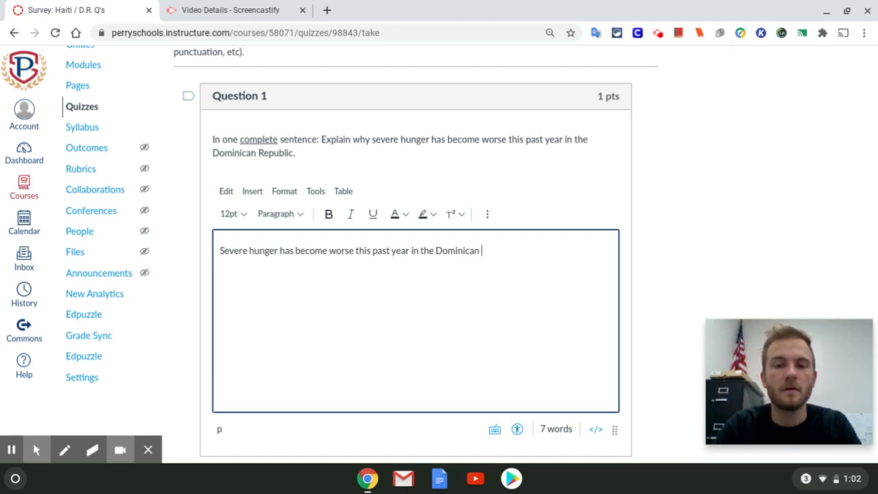
{"action": "type", "text": "Republic because"}
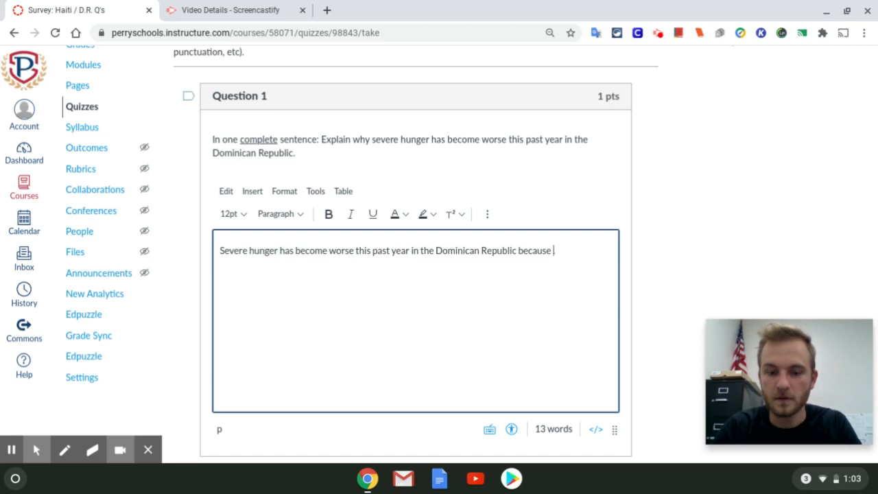
{"action": "type", "text": "djha;dk"}
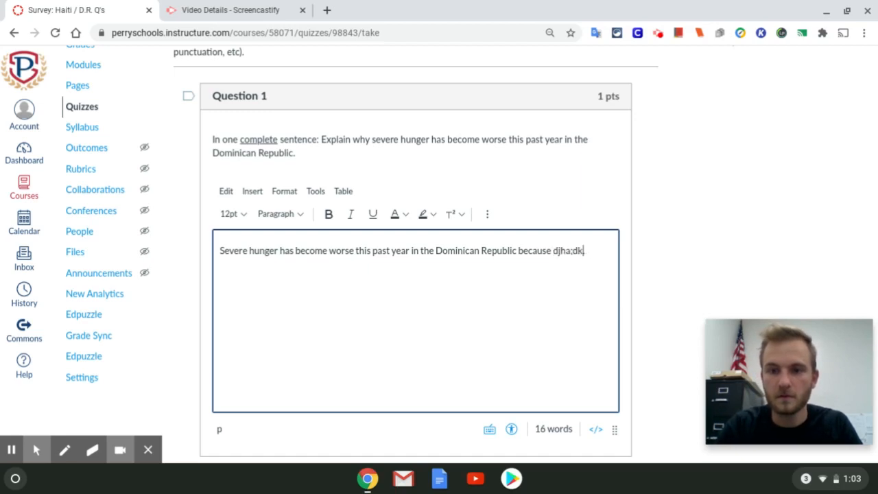
{"action": "key", "text": "Backspace"}
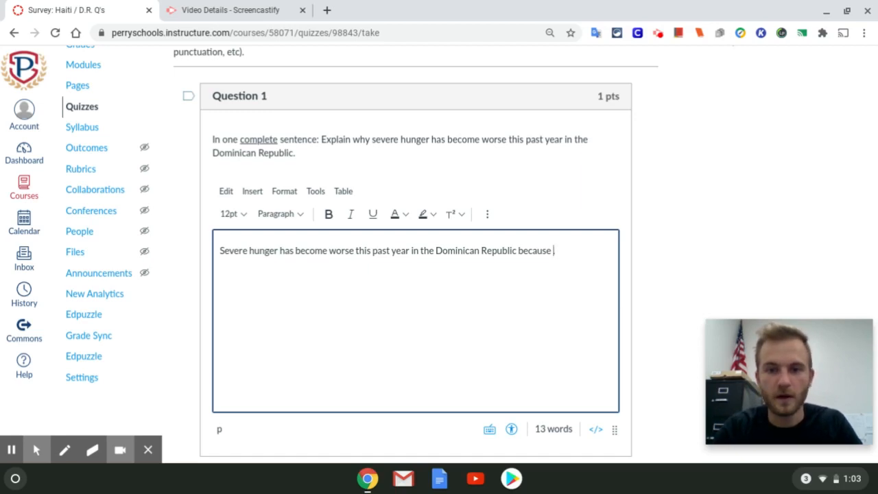
{"action": "triple_click", "coordinate": [384, 250]}
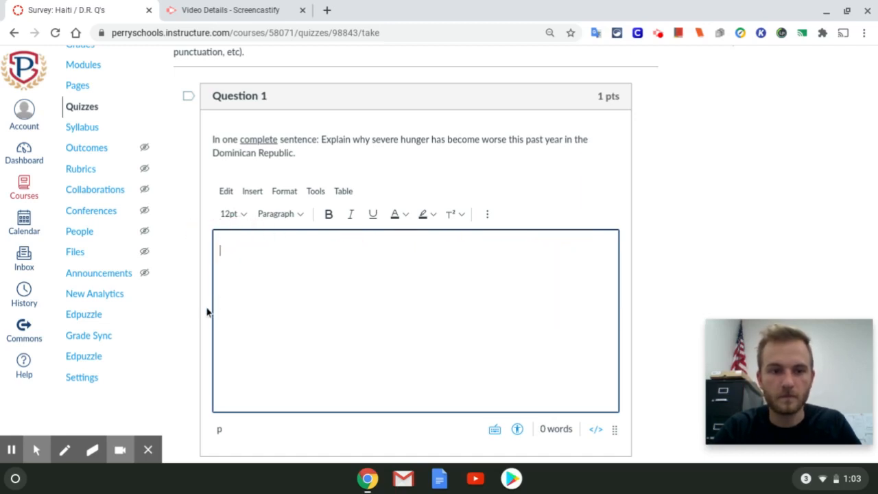
{"action": "scroll", "scroll_direction": "down", "scroll_amount": 3}
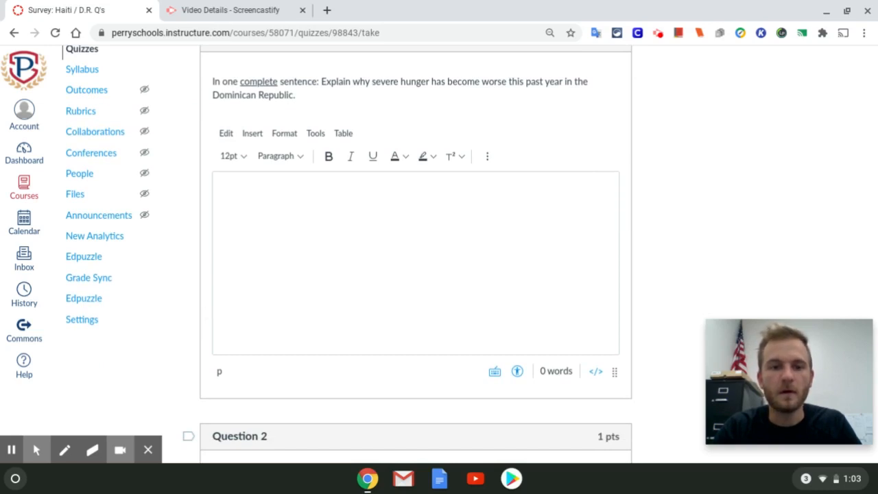
{"action": "scroll", "scroll_direction": "down", "scroll_amount": 3}
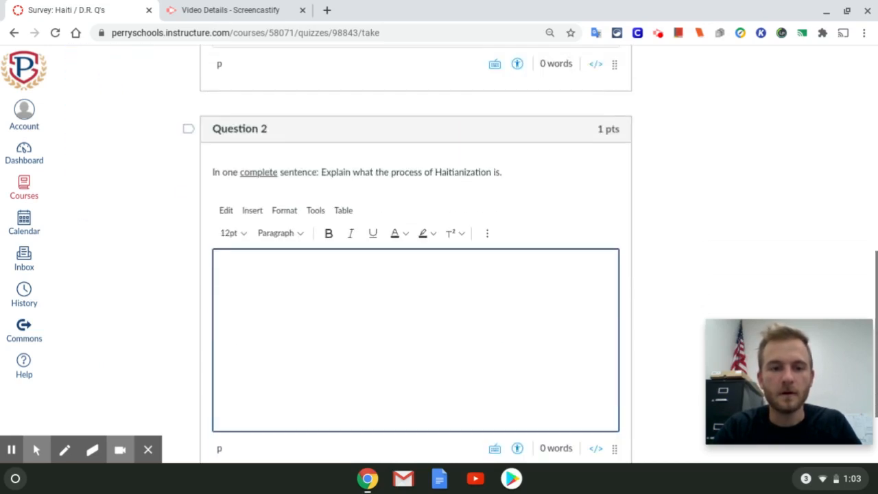